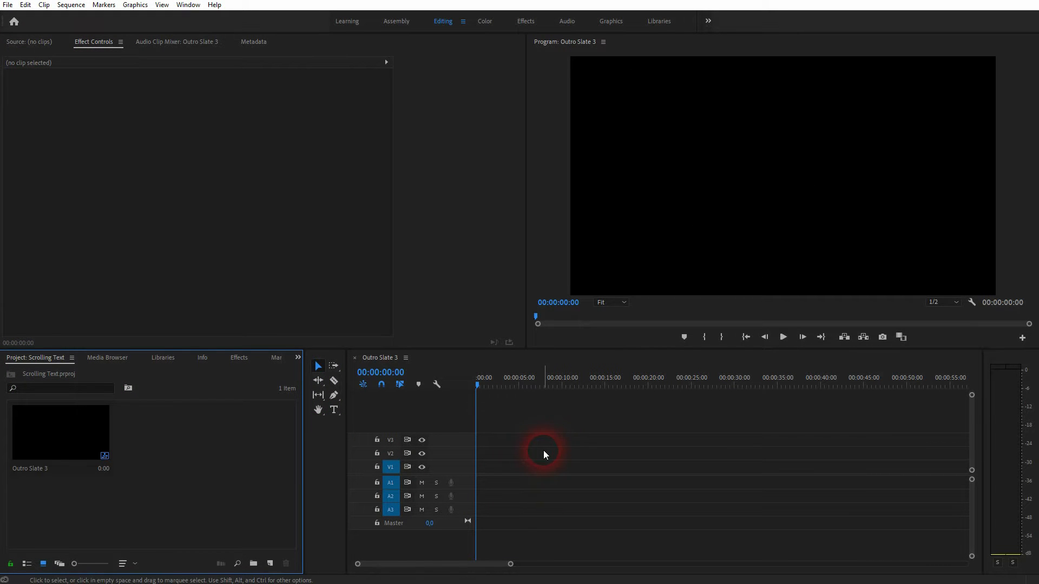
mouse_move(544, 451)
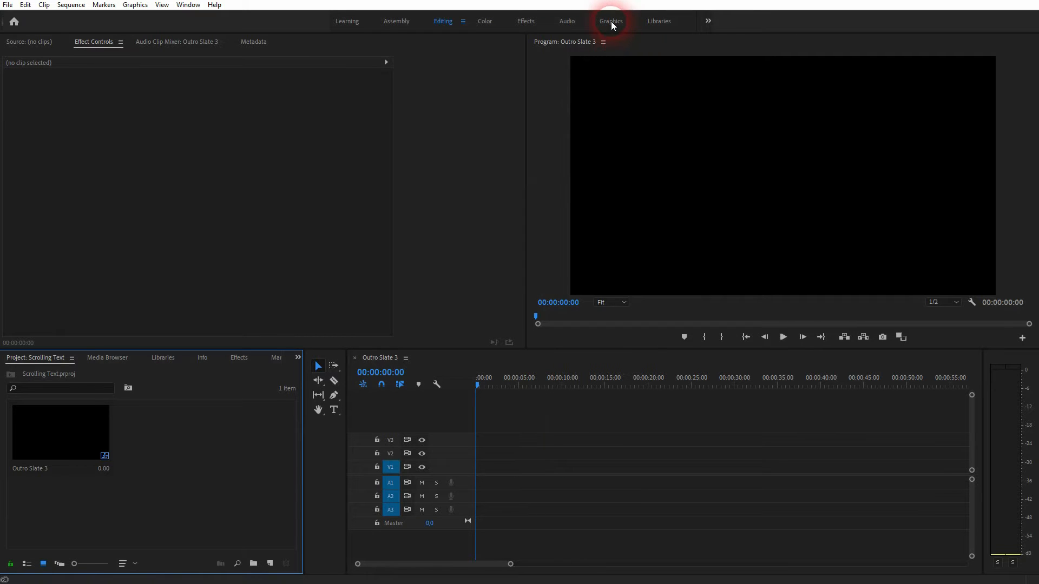
Switch to the Graphics workspace showing the Essential Graphics template browser.
left_click(609, 21)
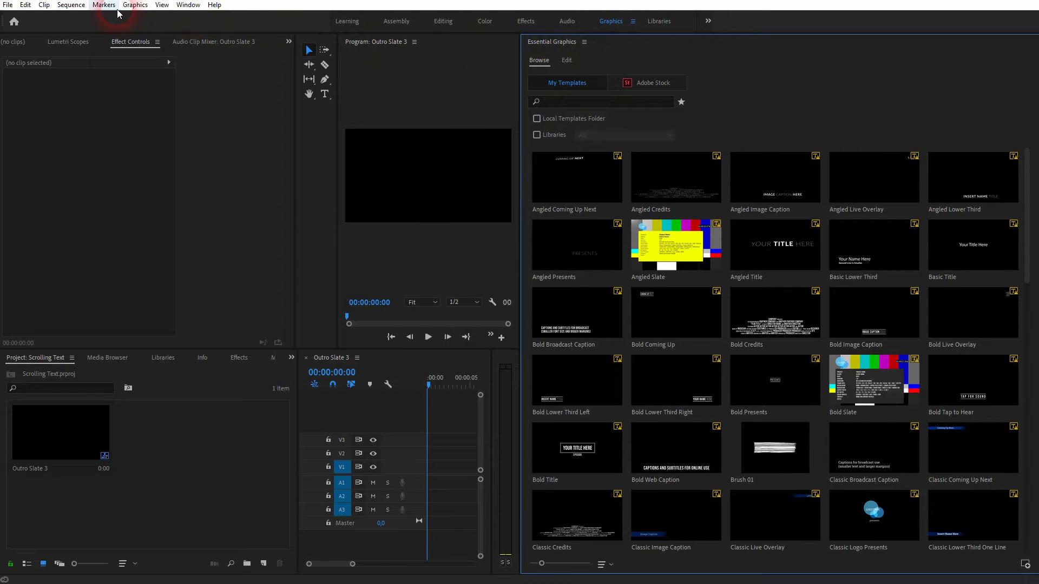
left_click(187, 5)
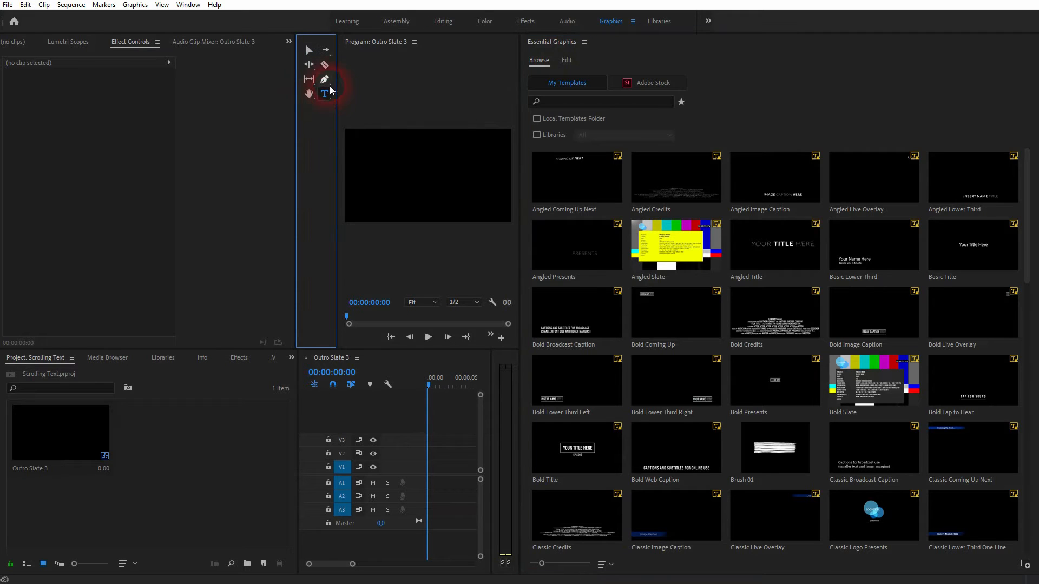
Create a text layer listing names (Name 1, Noah, Emma, Elijah…) and move it below the frame.
left_click(324, 93)
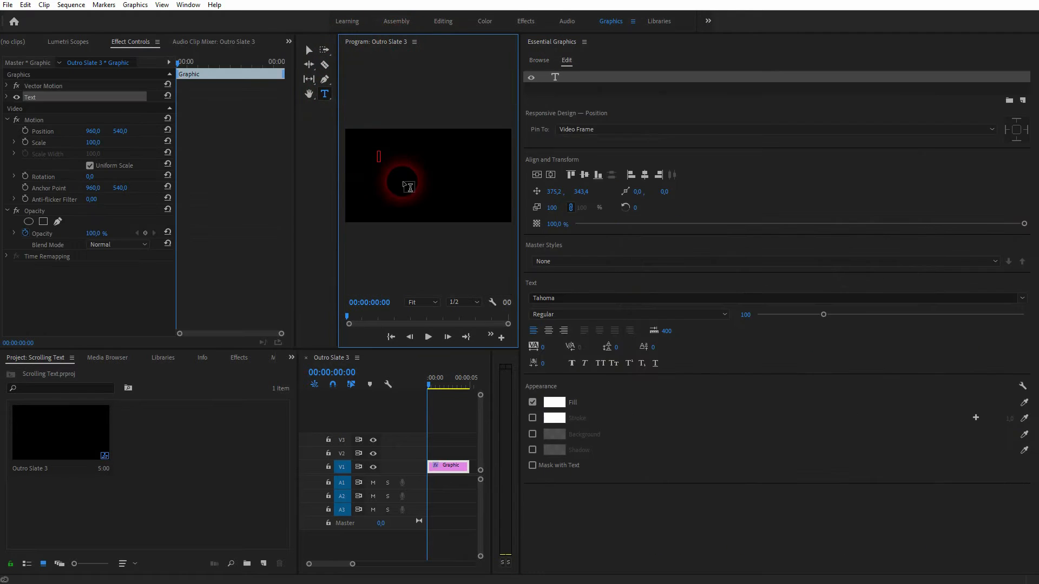
type("Name 1")
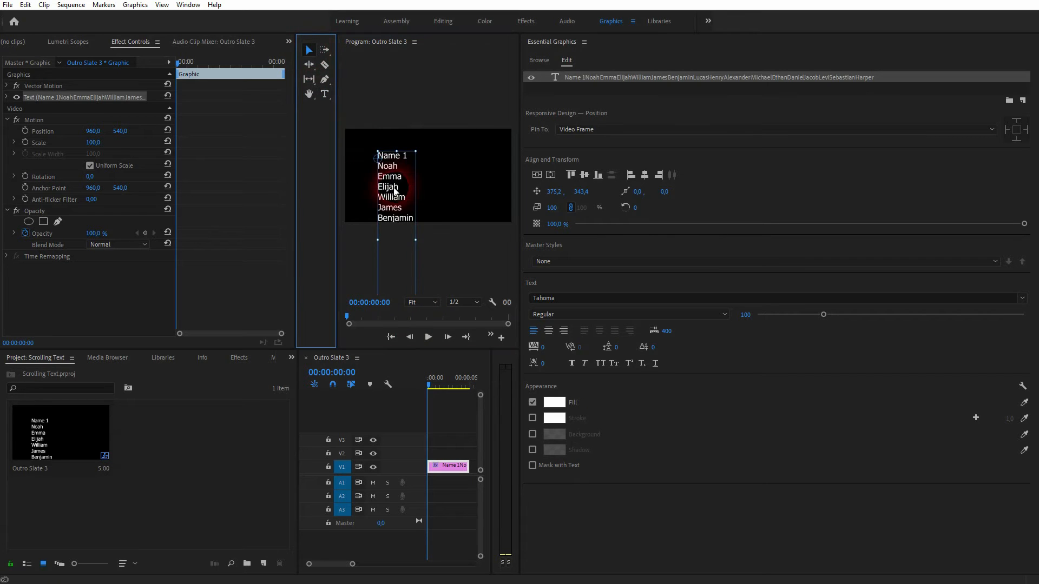
left_click_drag(393, 178, 375, 163)
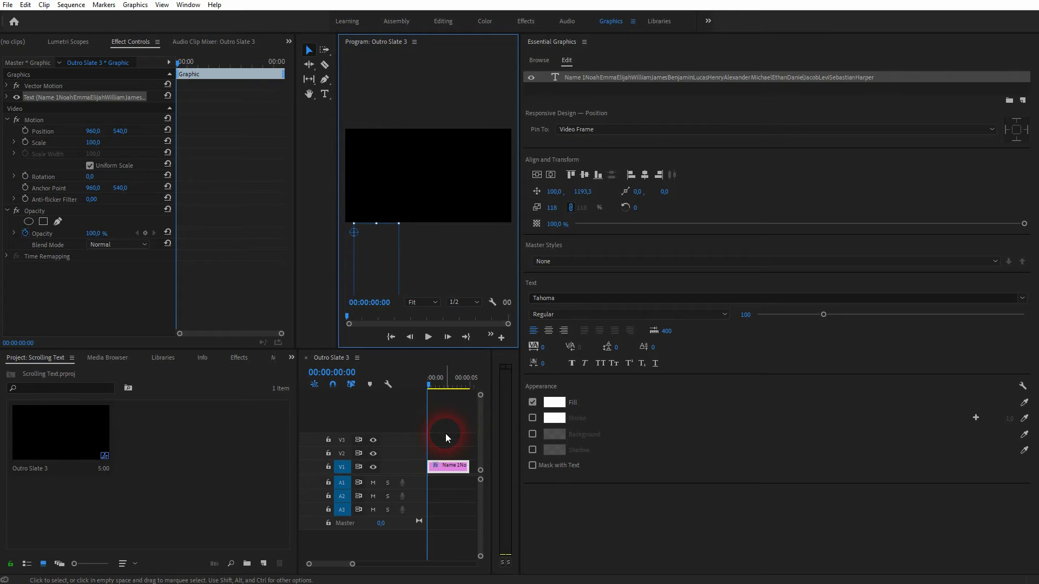
left_click(429, 385)
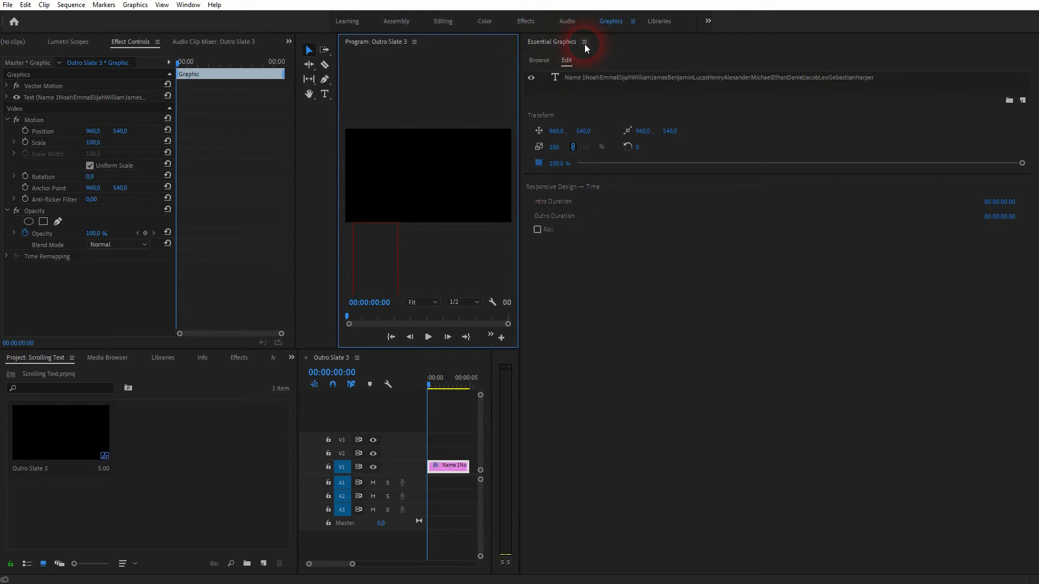
mouse_move(537, 229)
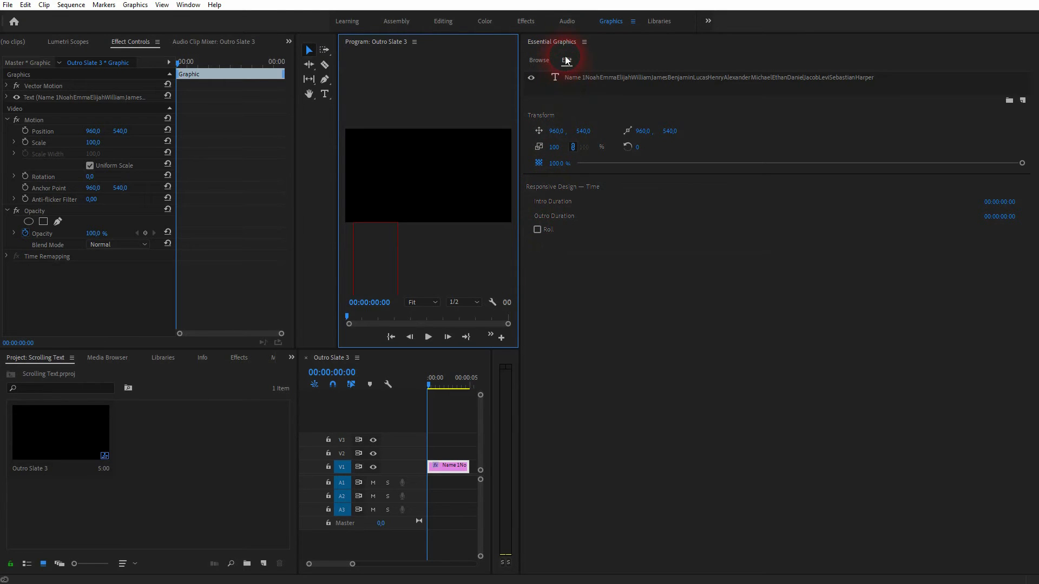
Enable Roll with Start Offscreen and End Offscreen for the credits graphic.
left_click(537, 229)
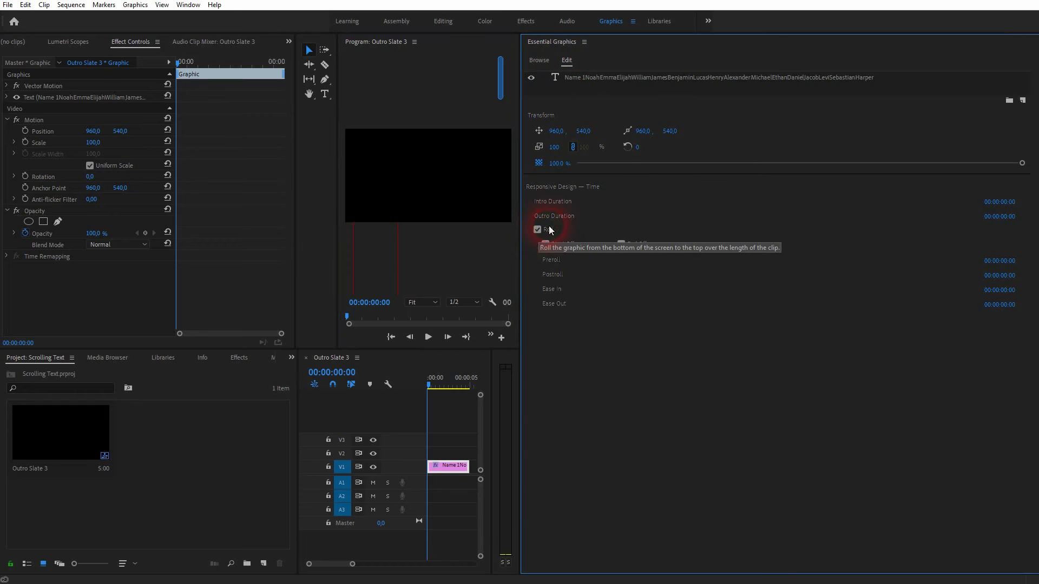
left_click(537, 230)
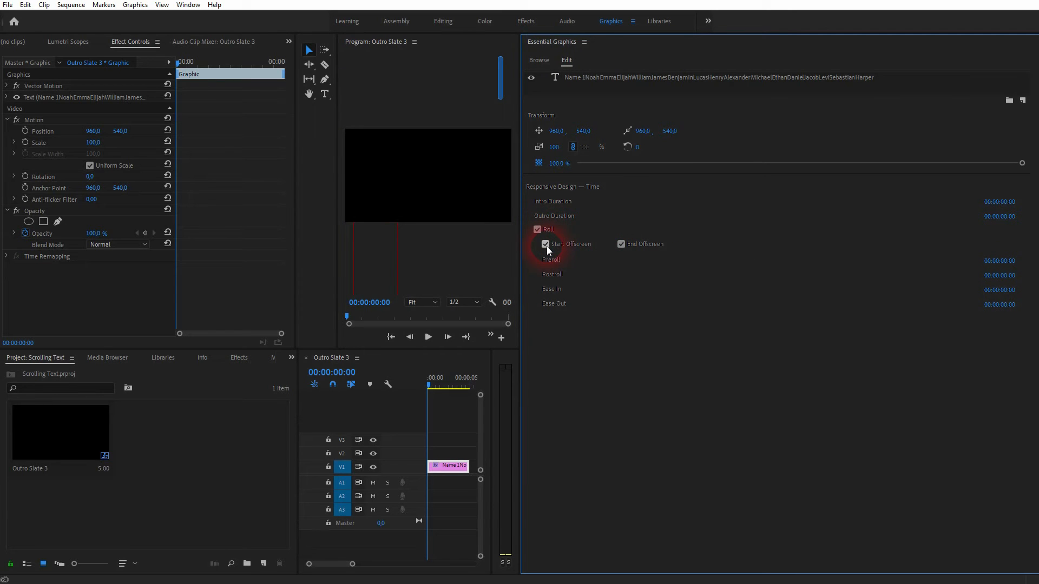
left_click(619, 245)
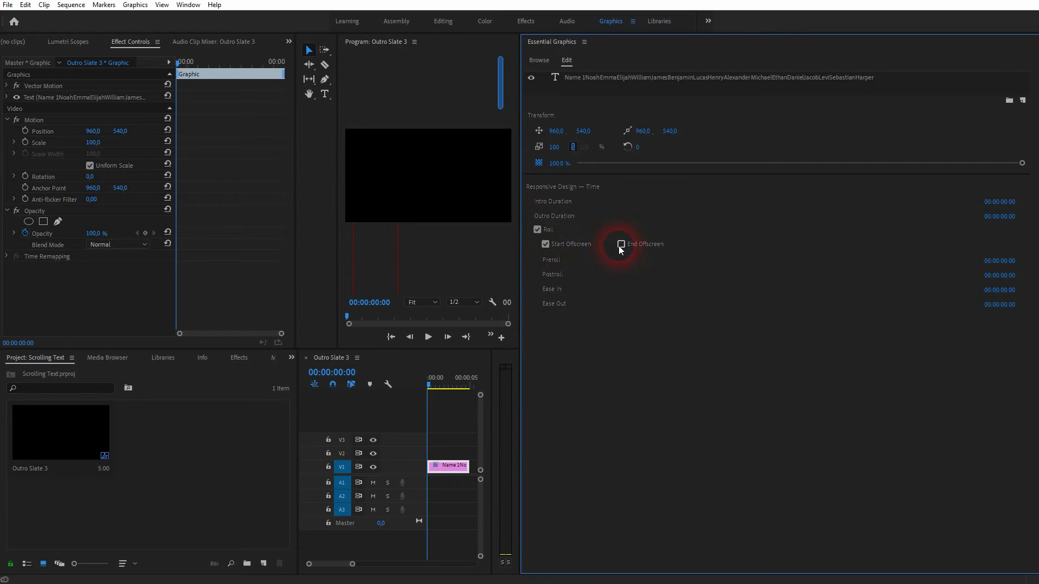
Preview the names partway up the roll, then return the playhead to the sequence start.
left_click(619, 244)
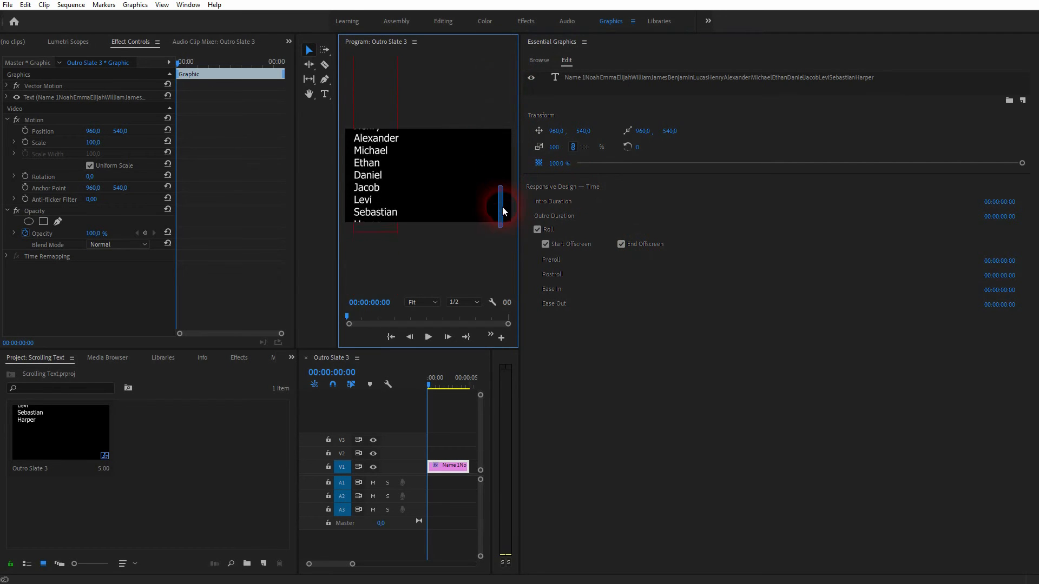
left_click(429, 385)
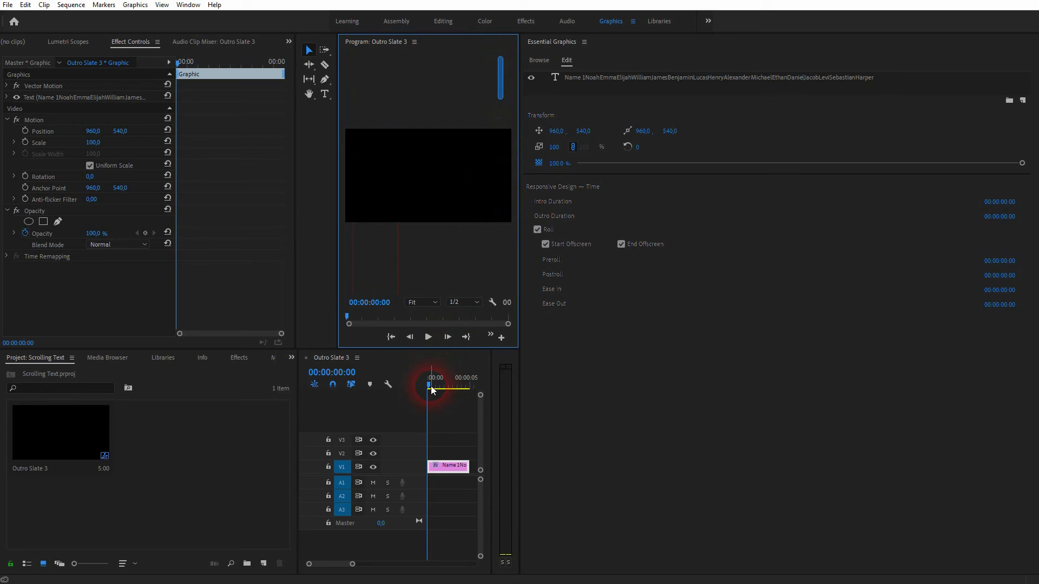
left_click(437, 412)
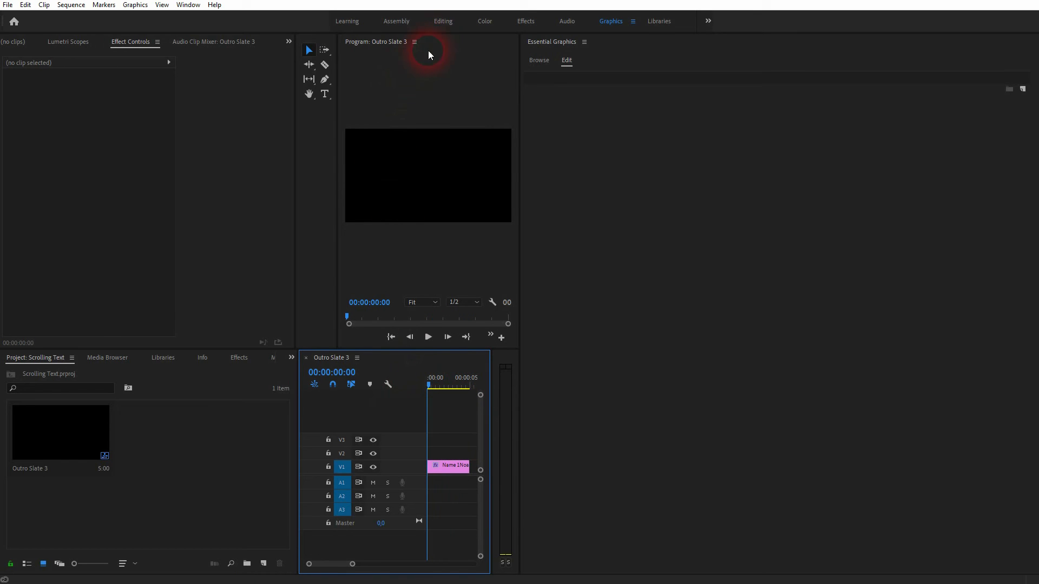
Return to the Editing workspace and play the sequence to watch the names roll upward.
left_click(443, 21)
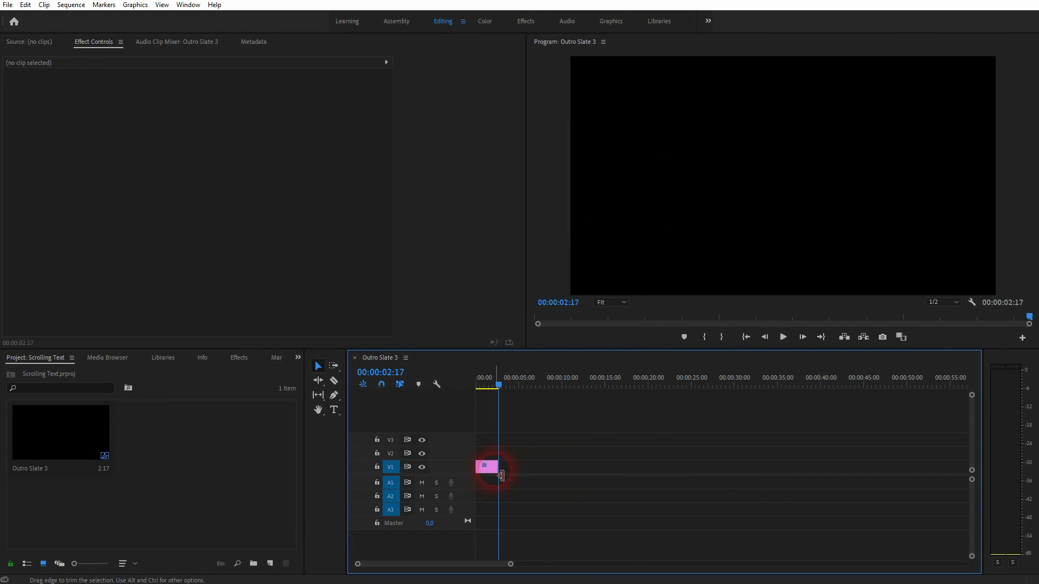
left_click(782, 336)
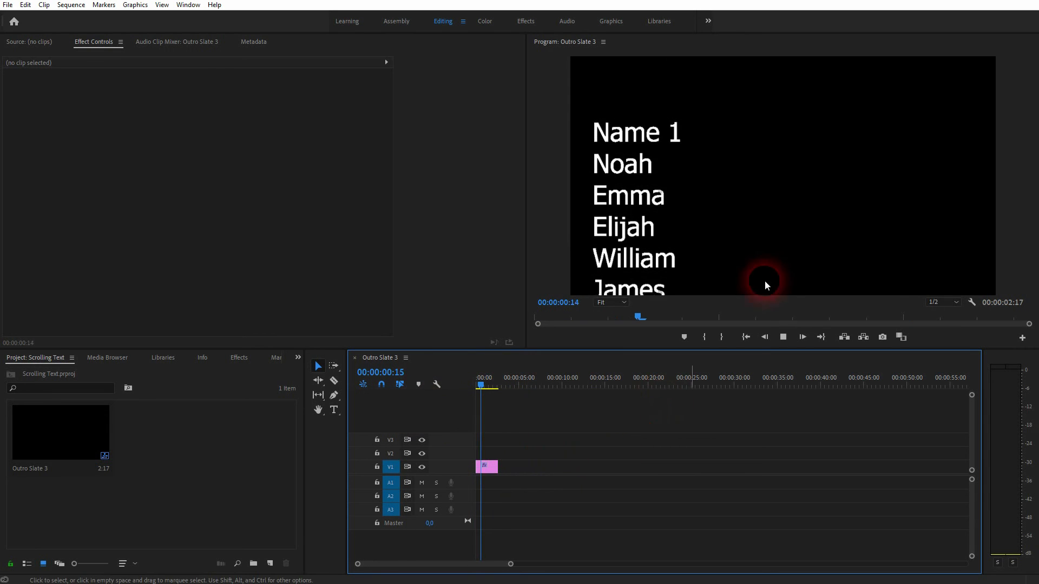